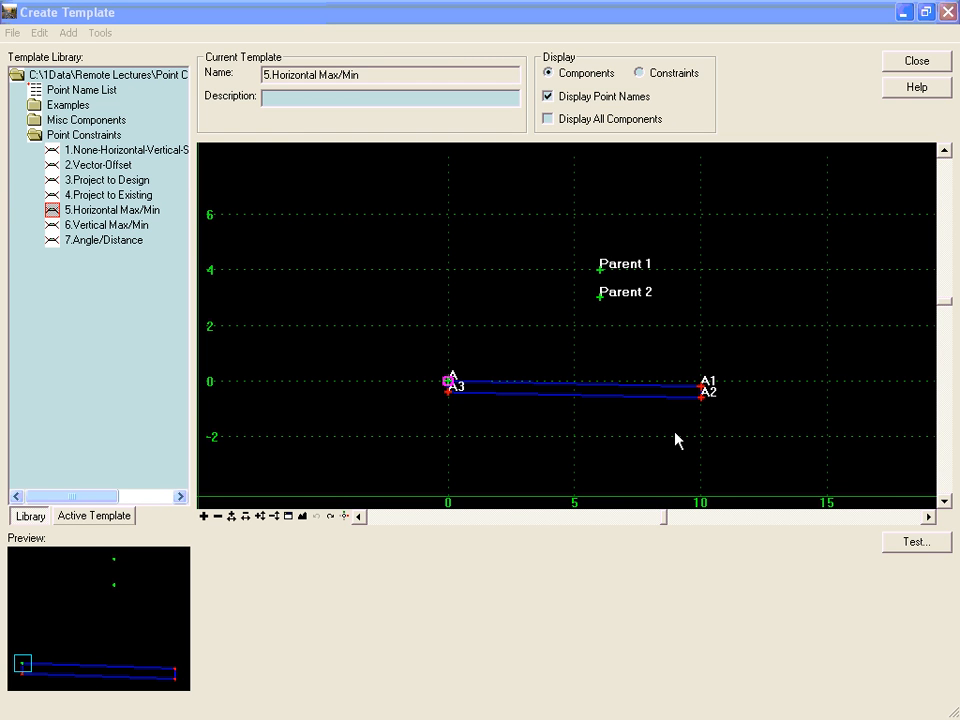
mouse_move(448, 390)
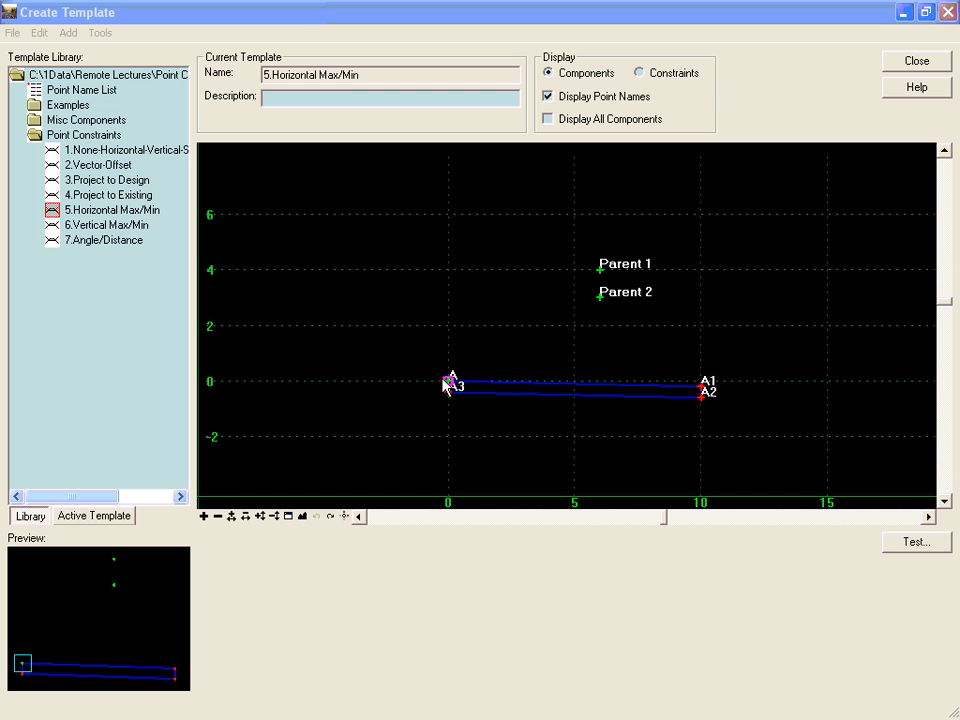
mouse_move(622, 294)
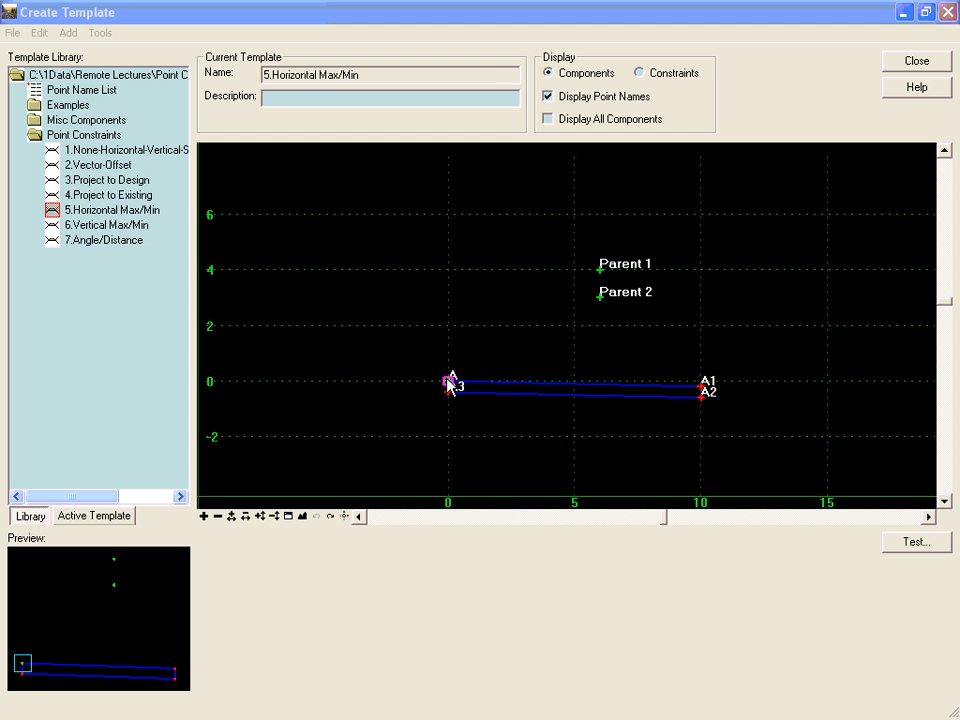
Step: Give point A a Horizontal Maximum constraint on Parent 1 and Parent 2 and apply it
right_click(448, 384)
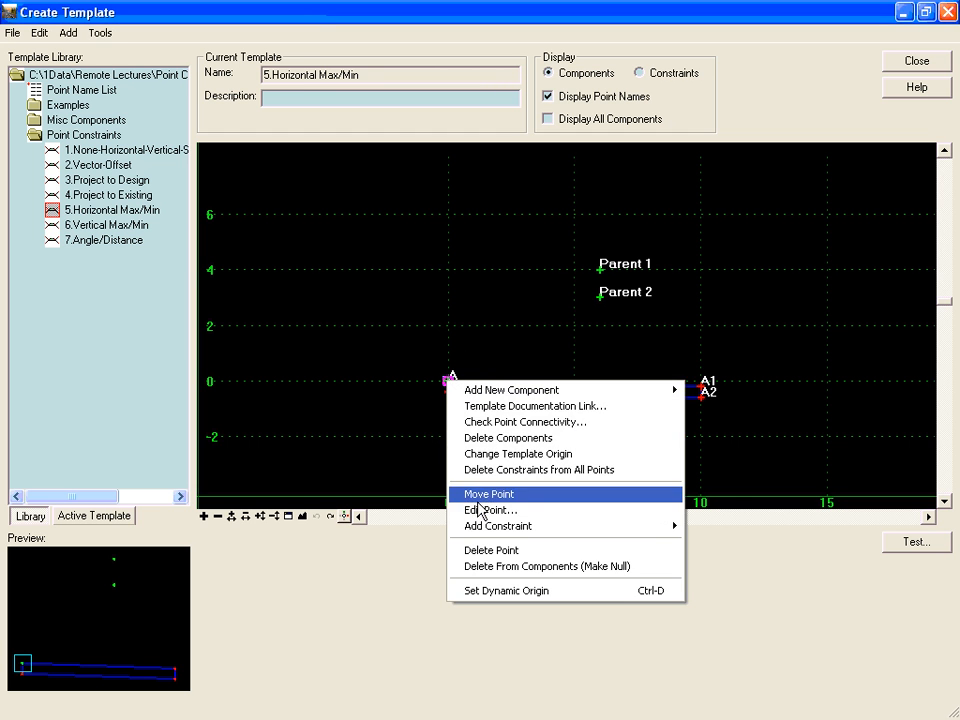
click(490, 510)
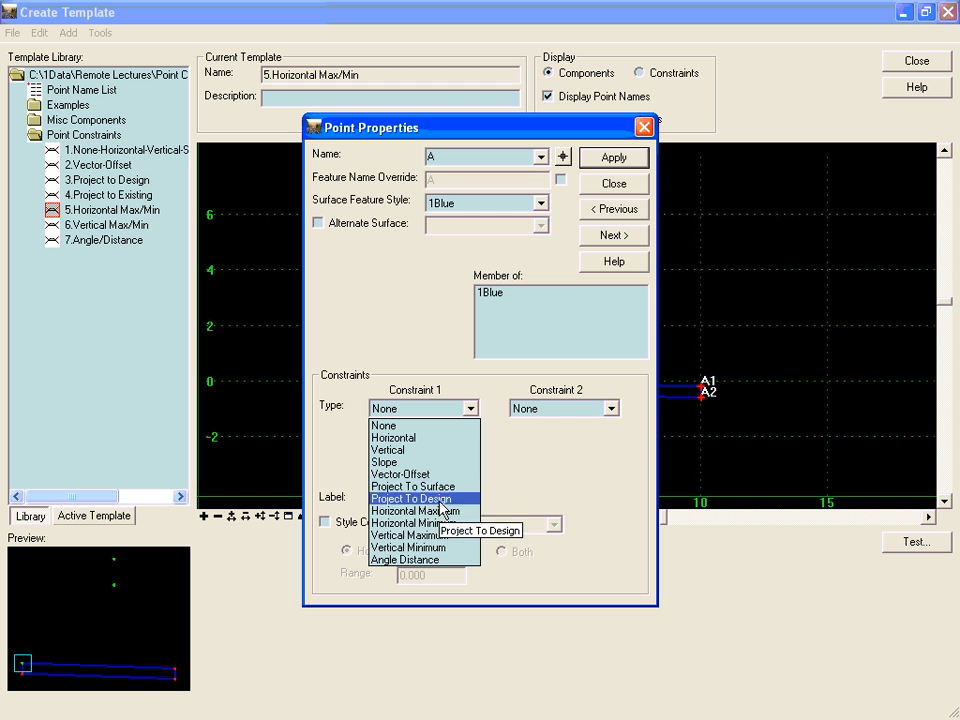
click(416, 512)
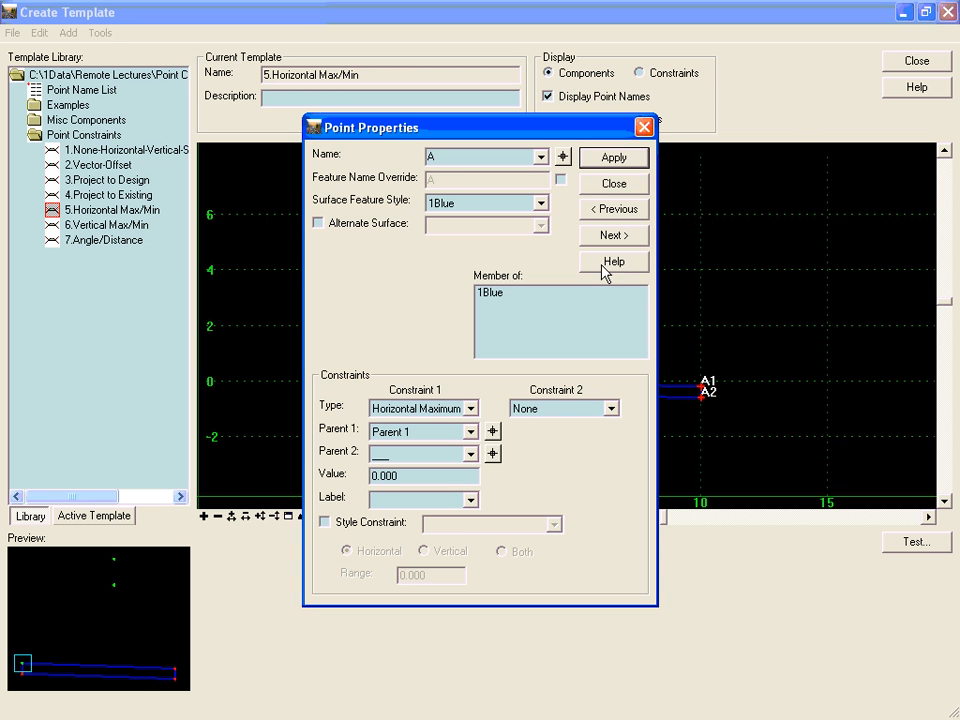
click(612, 184)
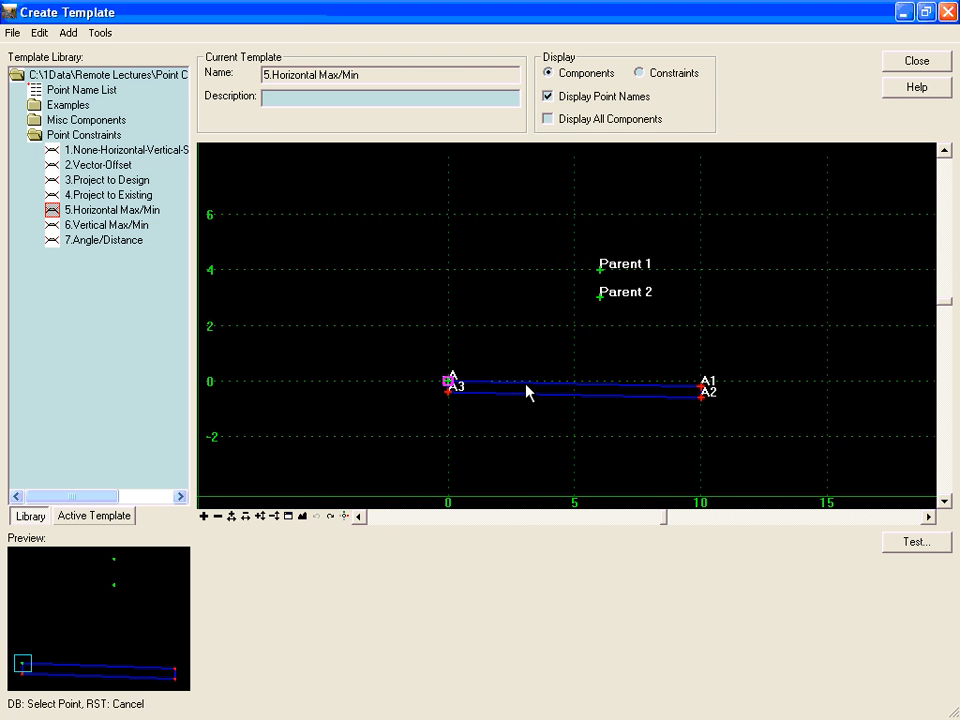
double_click(448, 384)
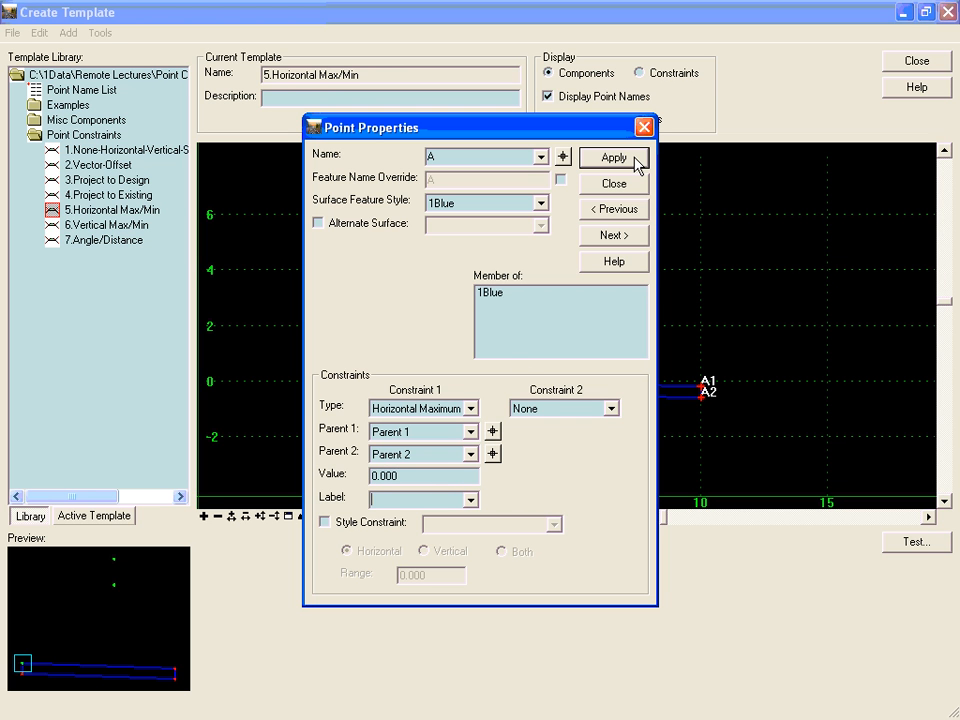
click(612, 158)
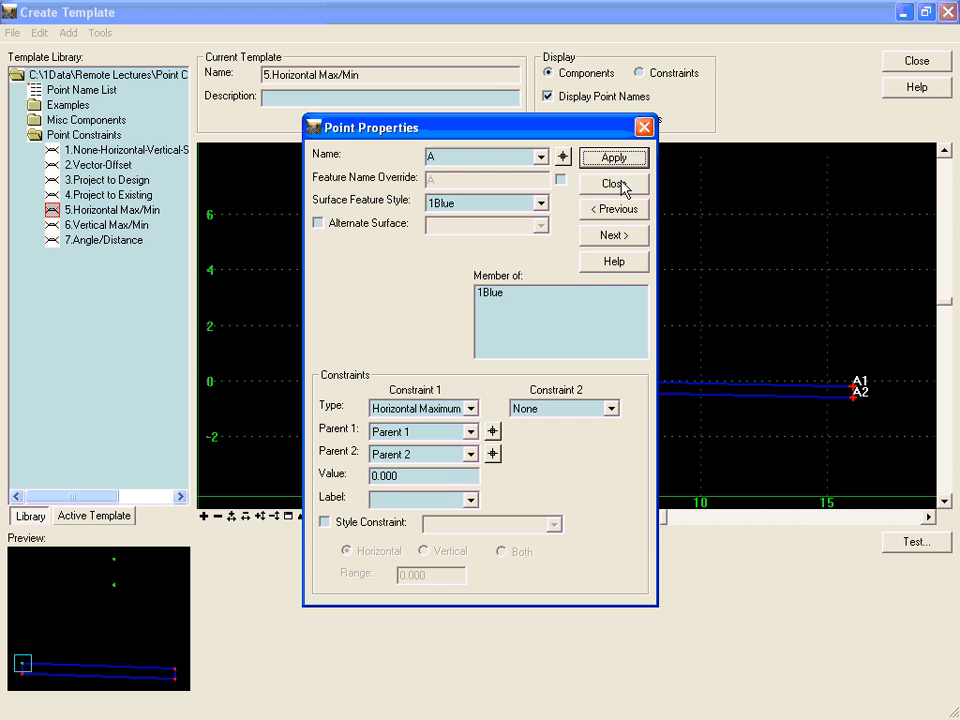
click(612, 184)
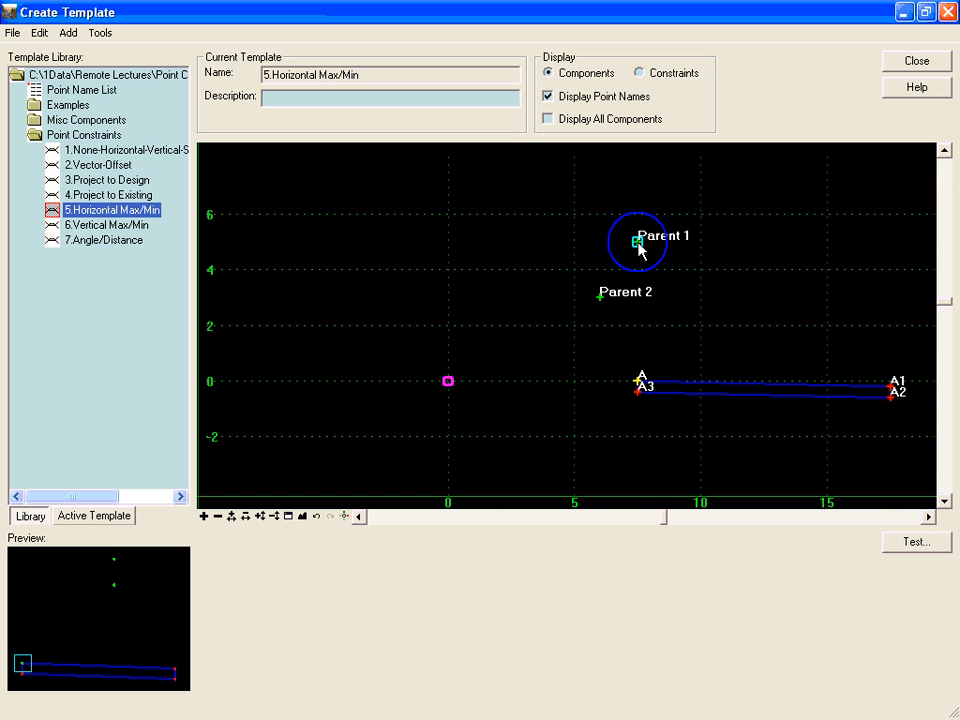
Step: Bring up point A's options after it follows the repositioned Parent 1
right_click(640, 384)
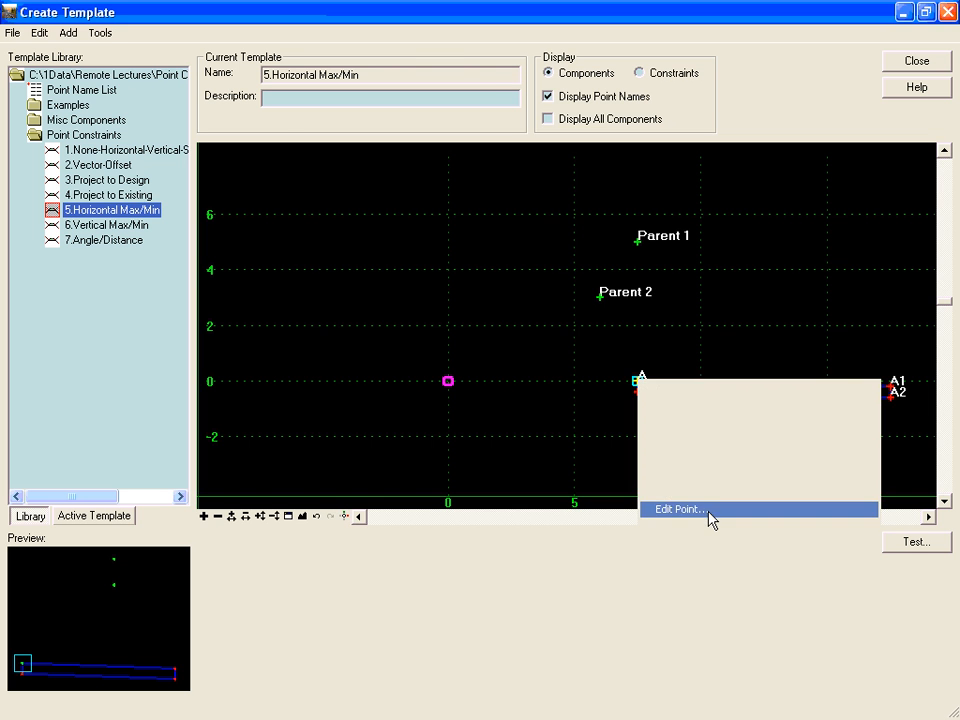
Step: Change point A's Constraint 1 type to Horizontal Minimum so it sits beneath Parent 2
click(678, 510)
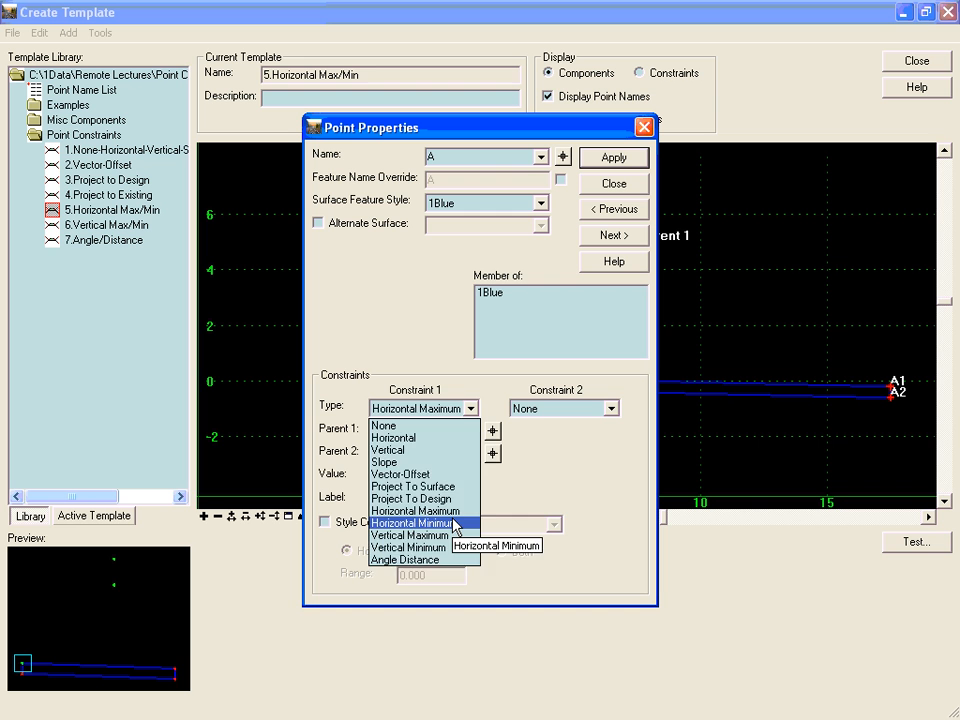
click(412, 524)
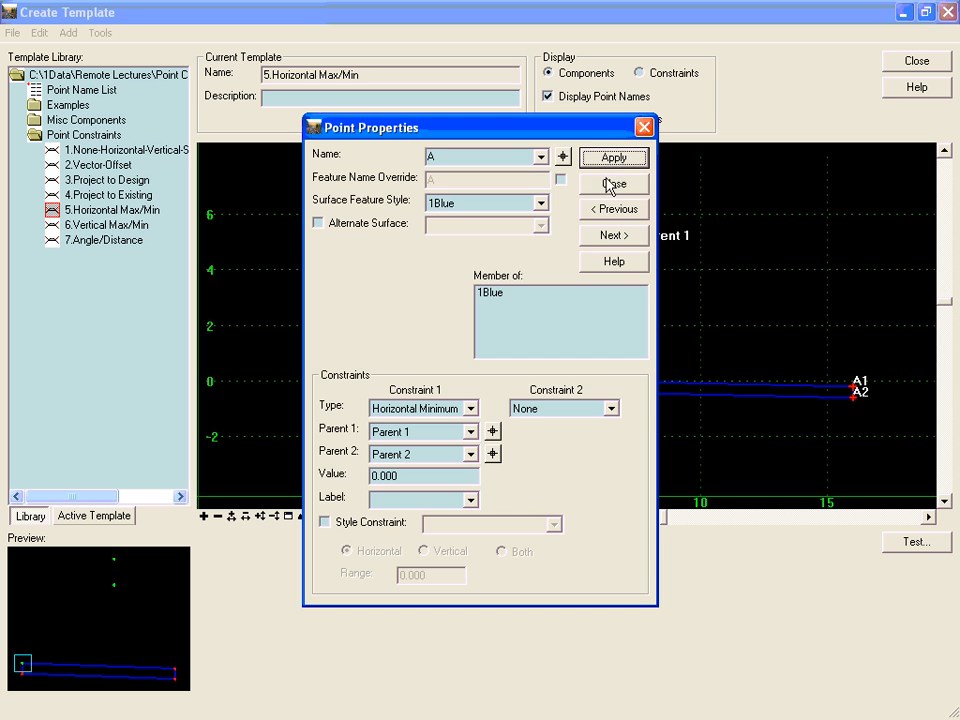
click(614, 184)
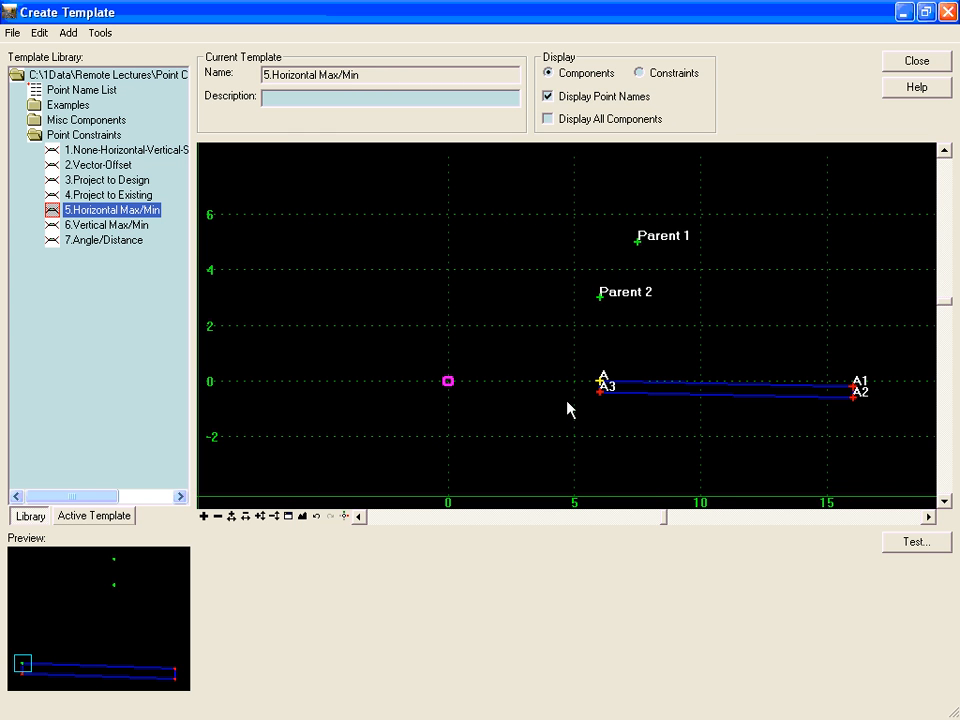
mouse_move(640, 262)
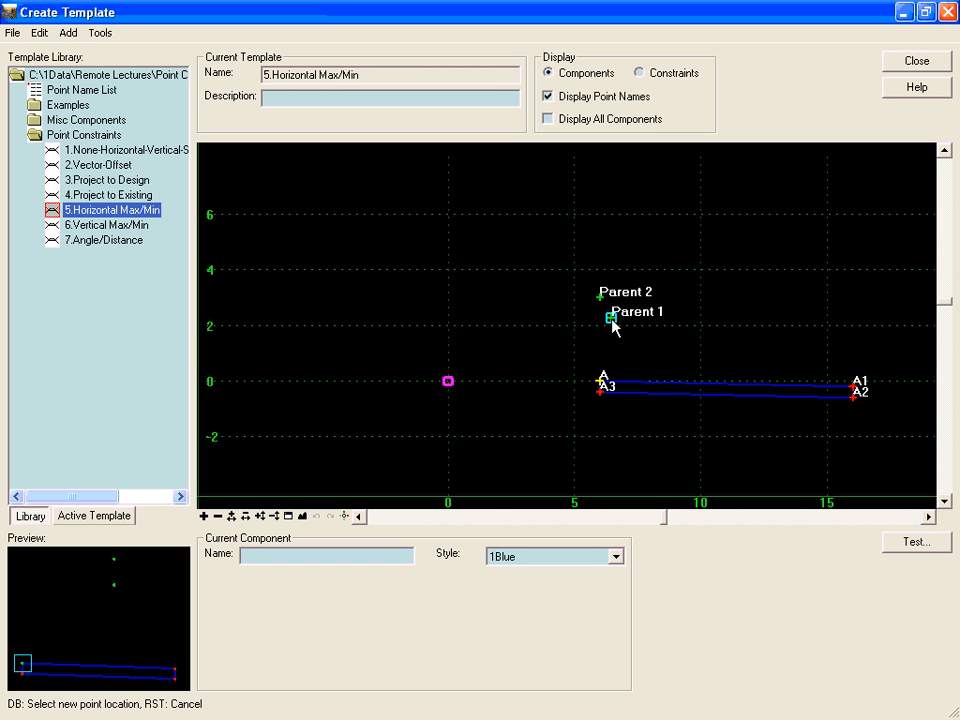
Step: Drag Parent 1 left of Parent 2 so point A follows the horizontal minimum
drag(608, 318, 704, 276)
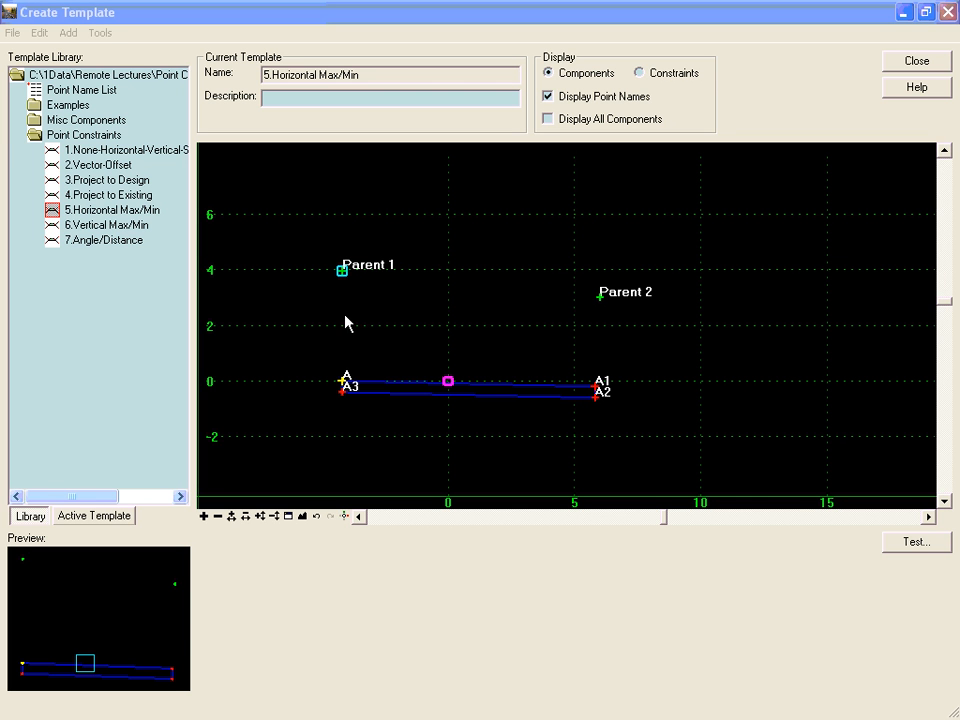
Step: Give point A a Vertical Maximum constraint with value 0 so it rises to the parents' height
right_click(344, 380)
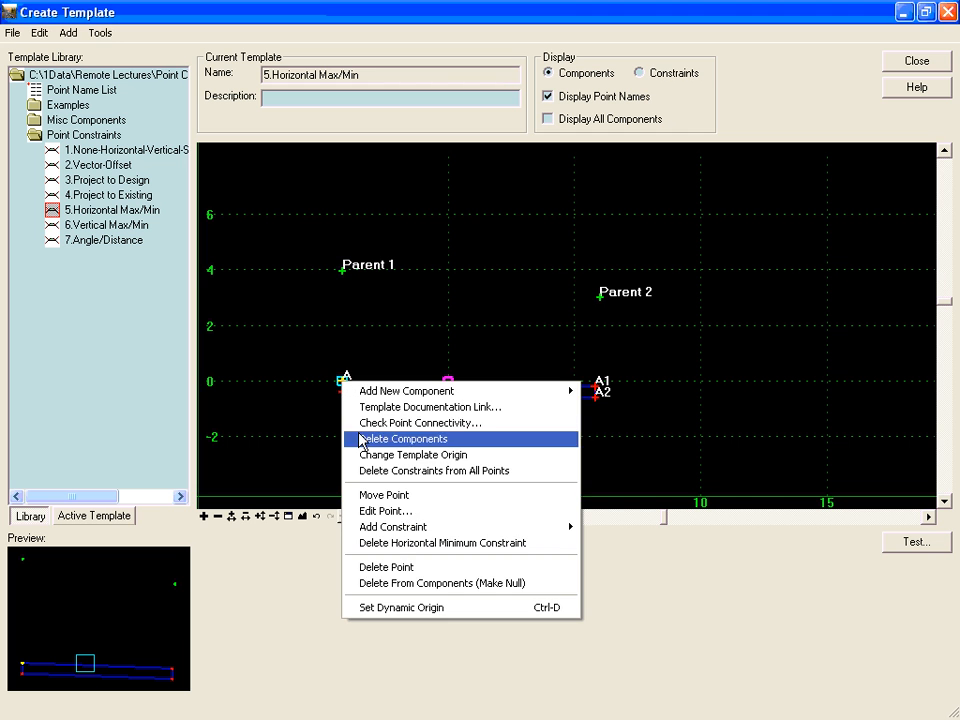
click(386, 512)
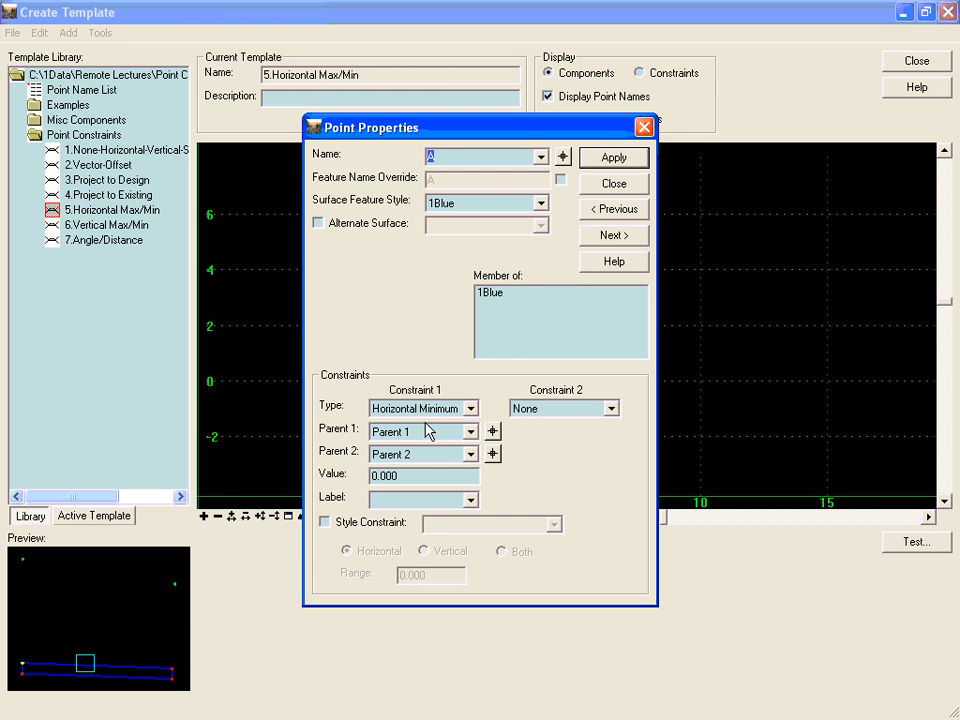
click(470, 408)
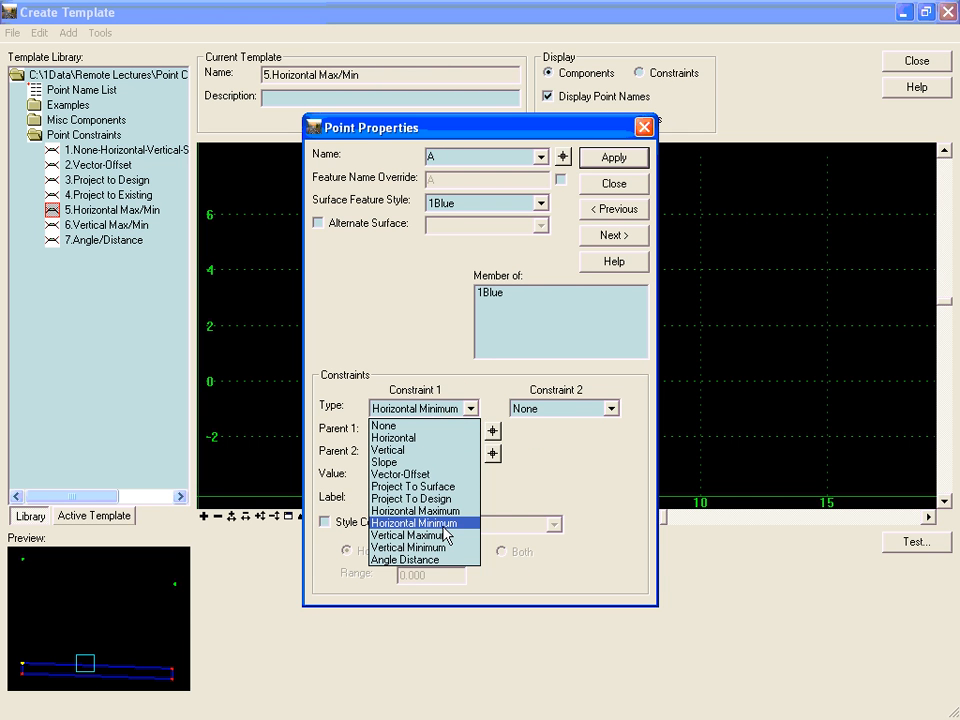
click(408, 536)
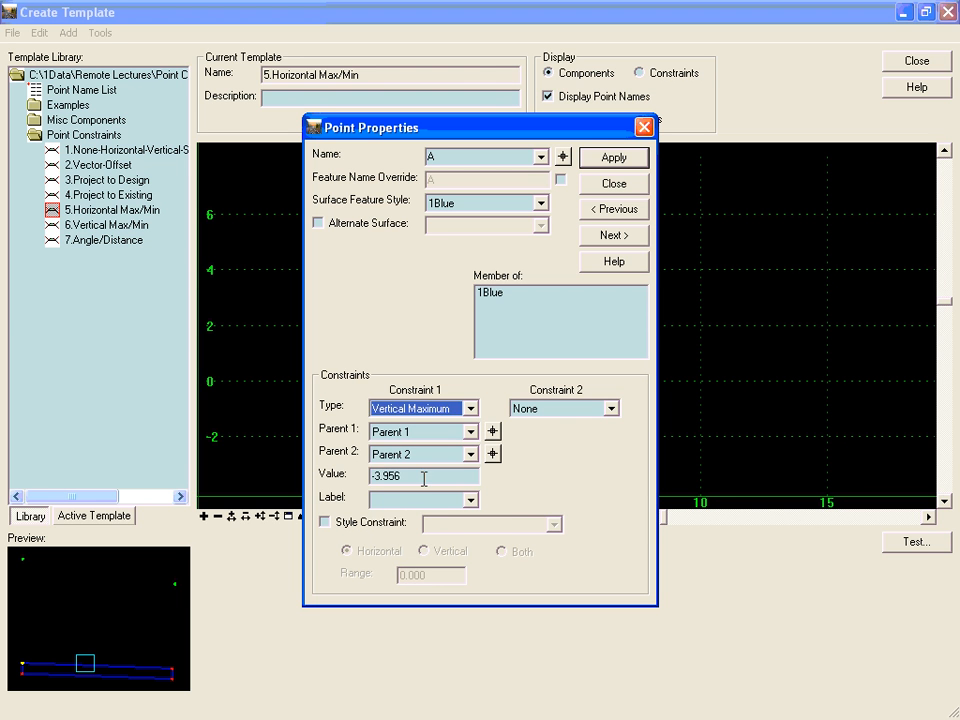
text(0)
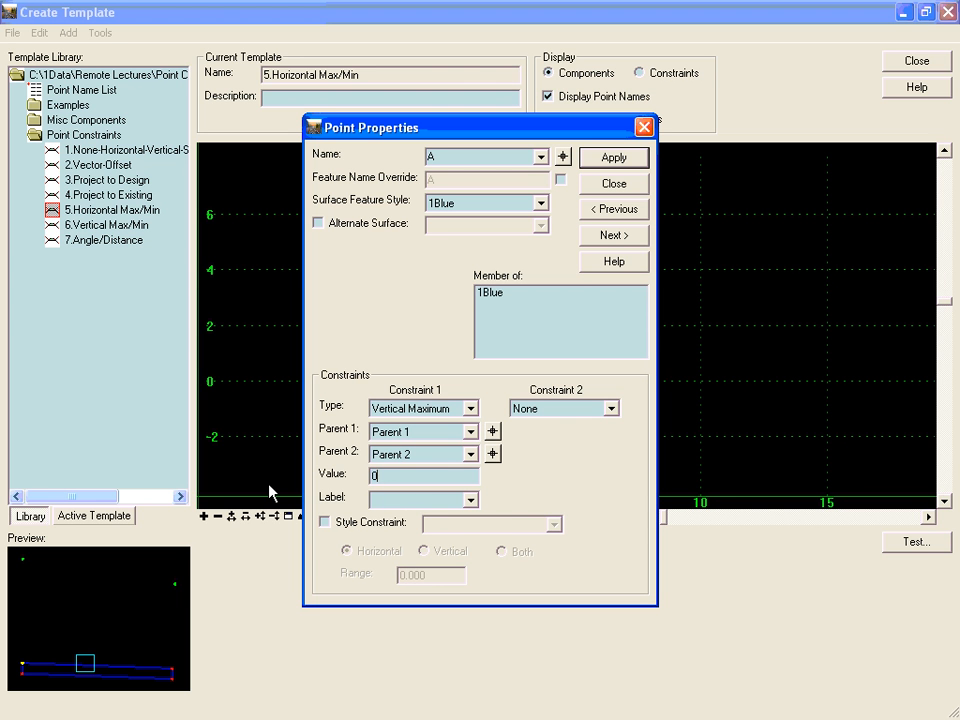
click(612, 158)
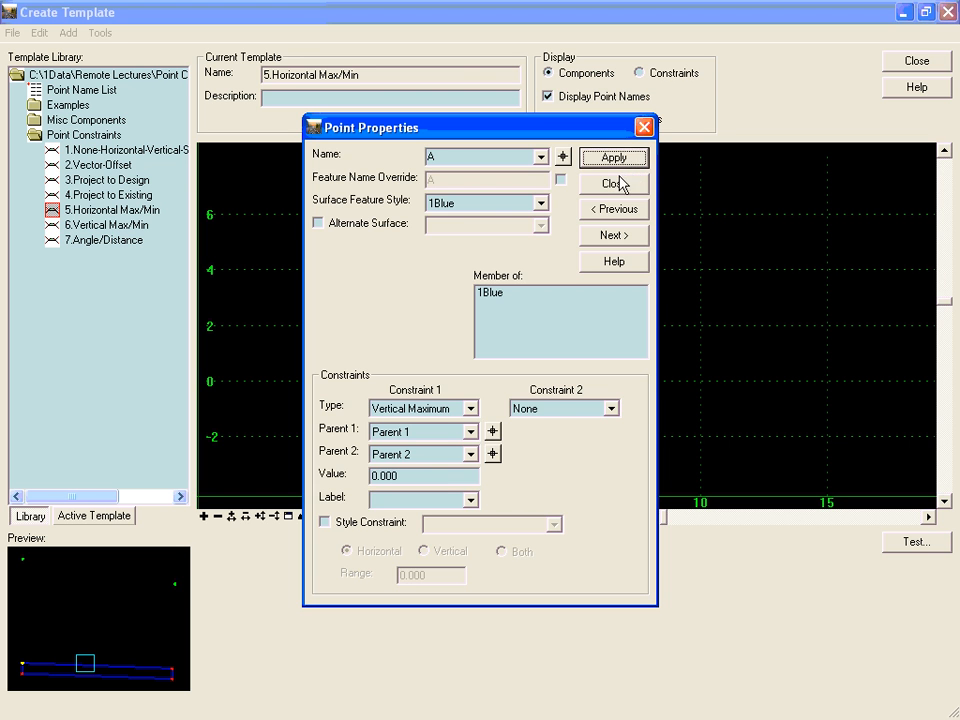
click(614, 184)
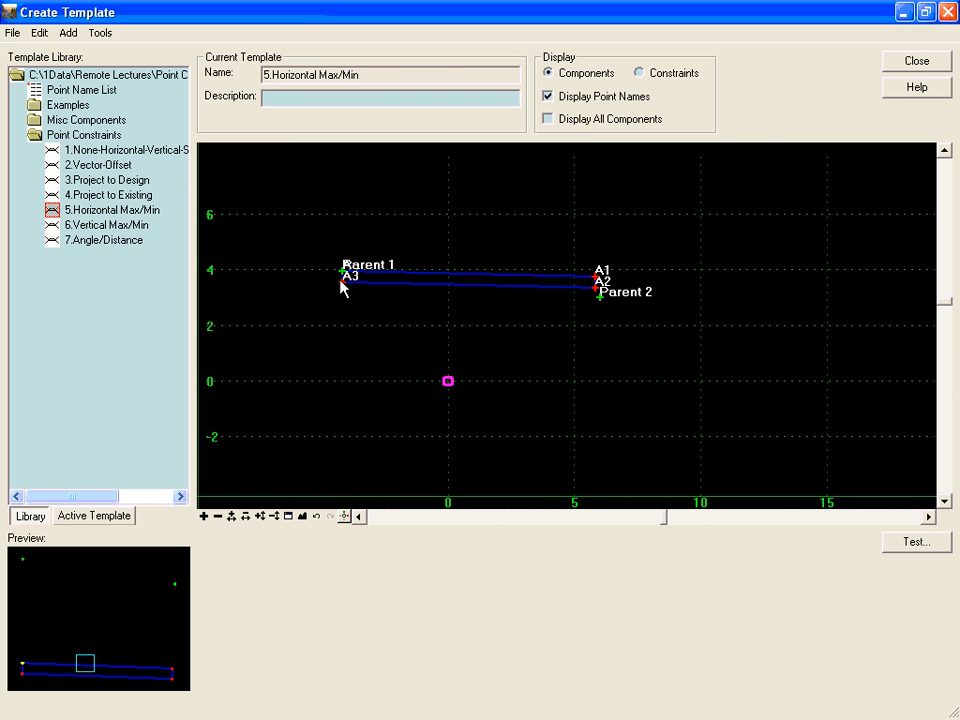
right_click(344, 288)
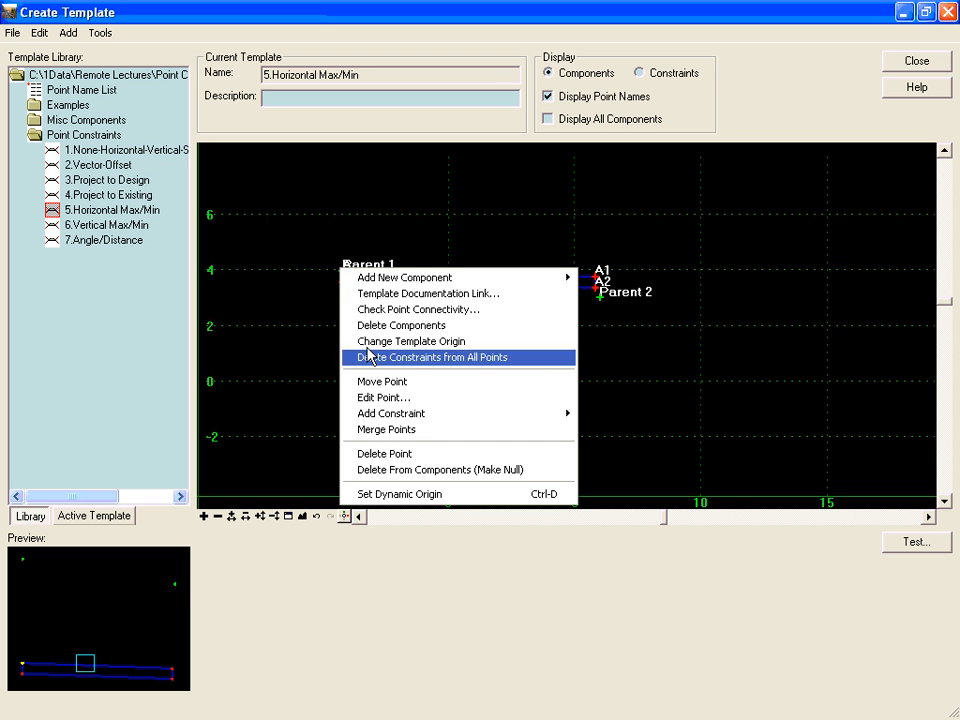